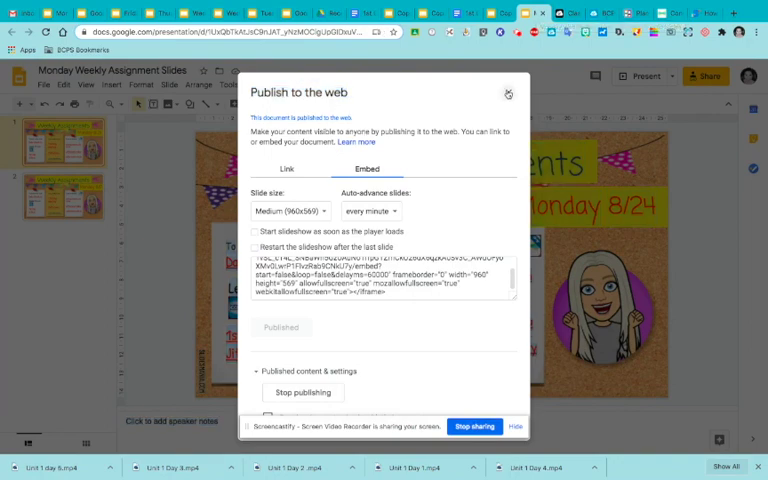
Close the Publish to the web dialog for the Monday Weekly Assignment Slides deck
left_click(508, 93)
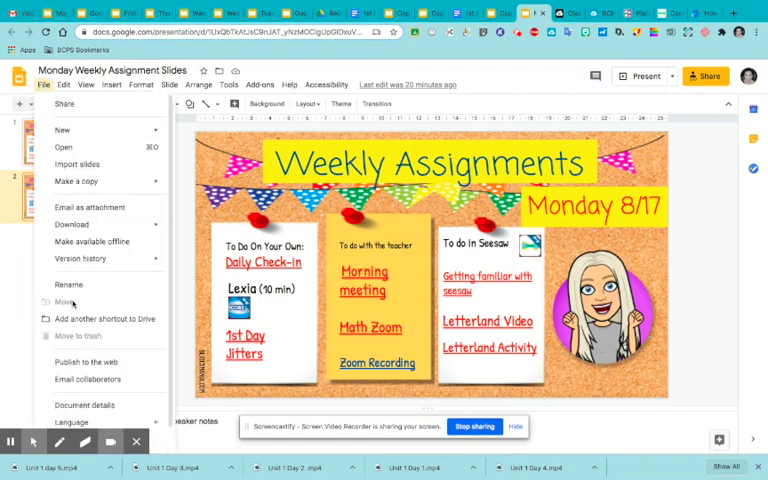
Set the embed to auto-advance every minute and restart after the last slide
left_click(83, 362)
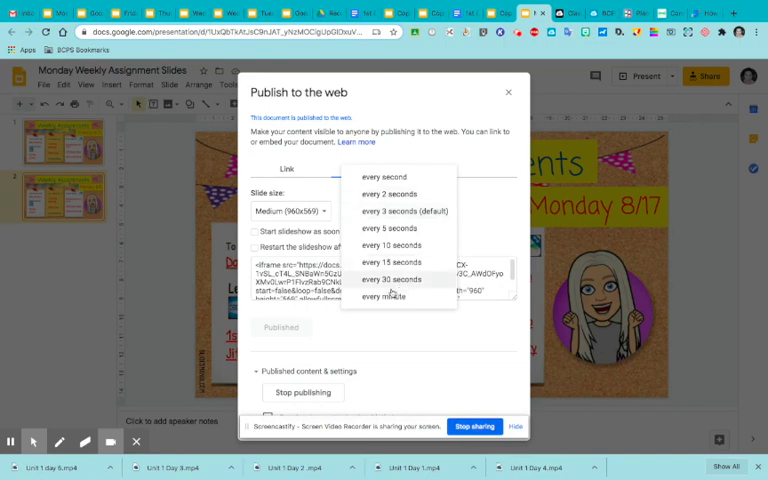
left_click(383, 295)
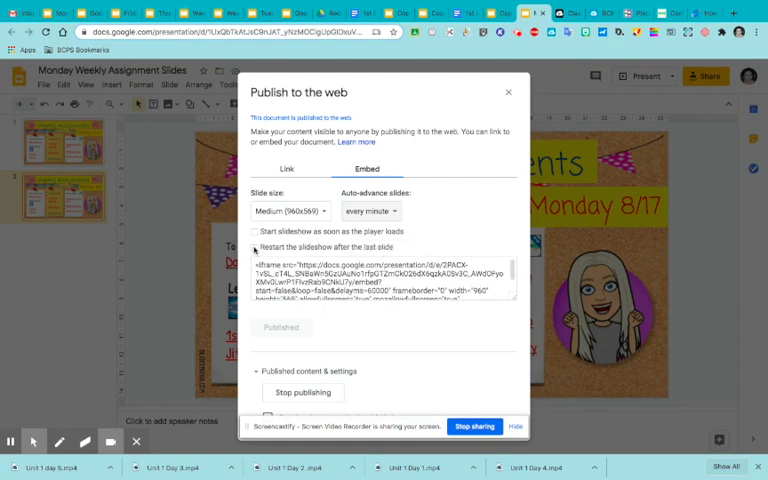
left_click(252, 249)
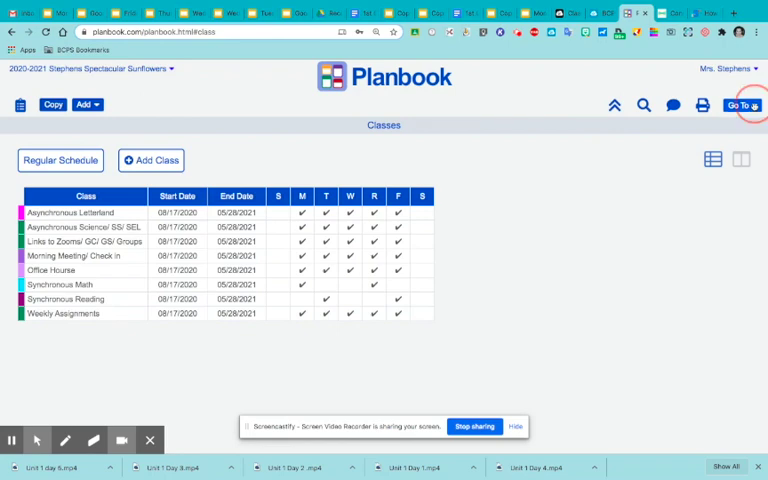
Open Templates from Planbook's Go To menu
left_click(739, 105)
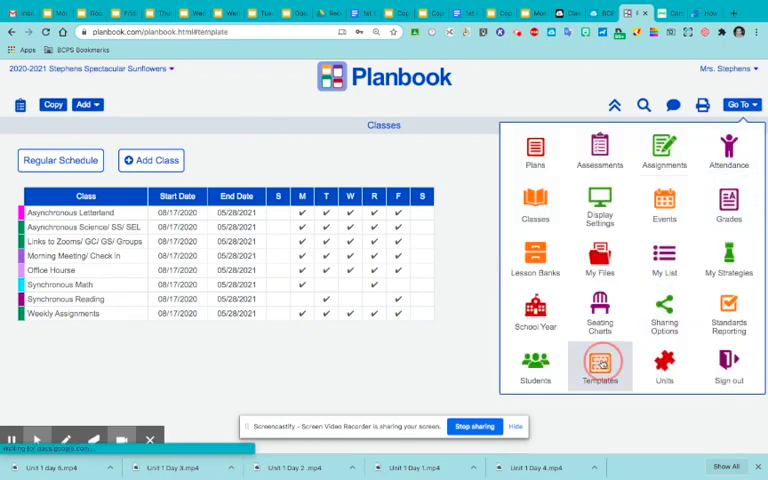
left_click(600, 365)
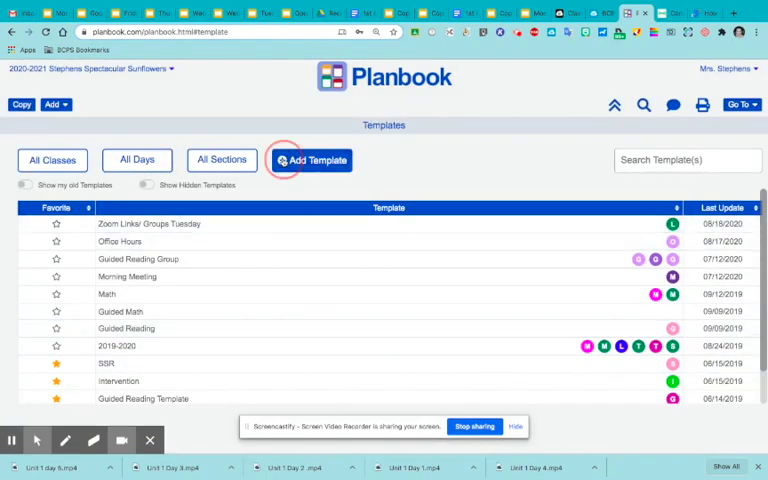
Add a template titled 'Weekly Assignment Slides', correcting the typo
left_click(309, 160)
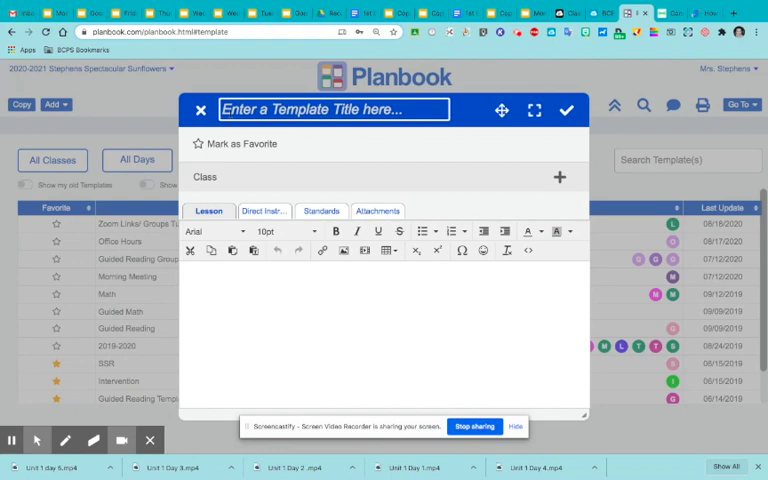
type("Weekly")
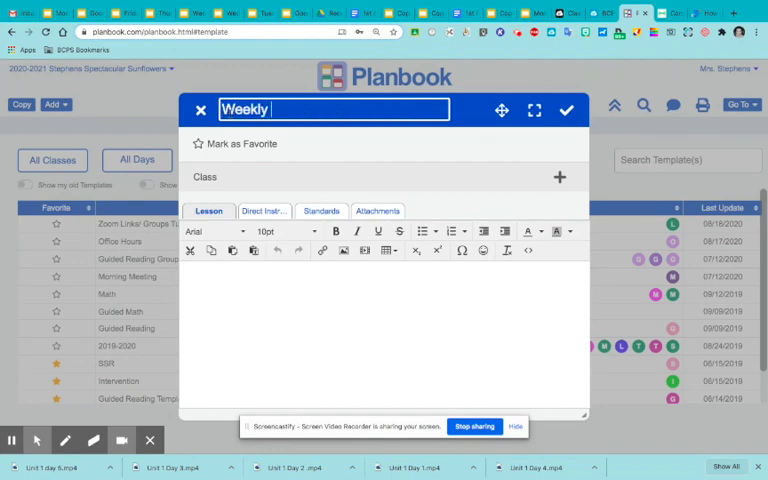
type("Assignmetn")
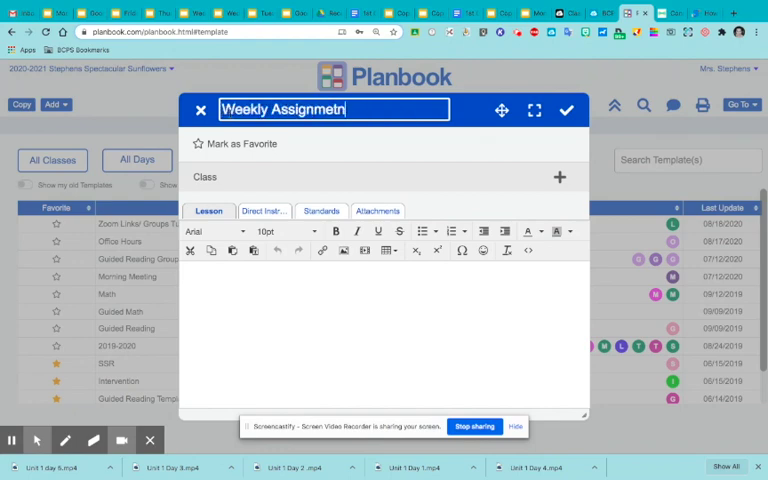
key("BackSpace")
type("nt Slides")
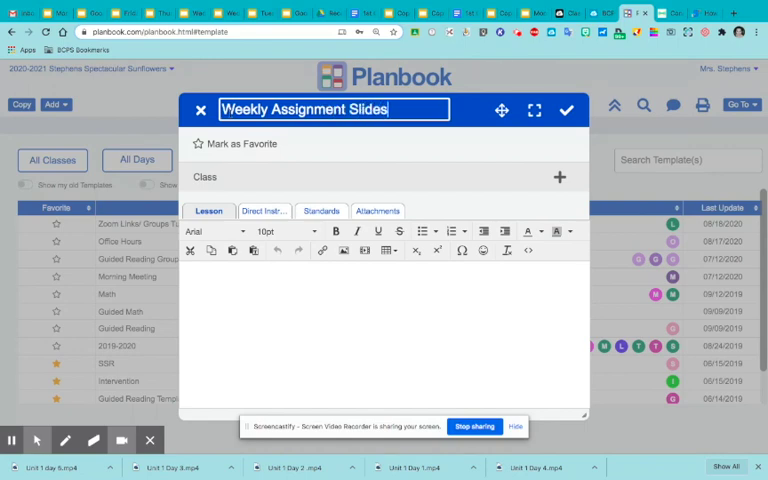
mouse_move(342, 250)
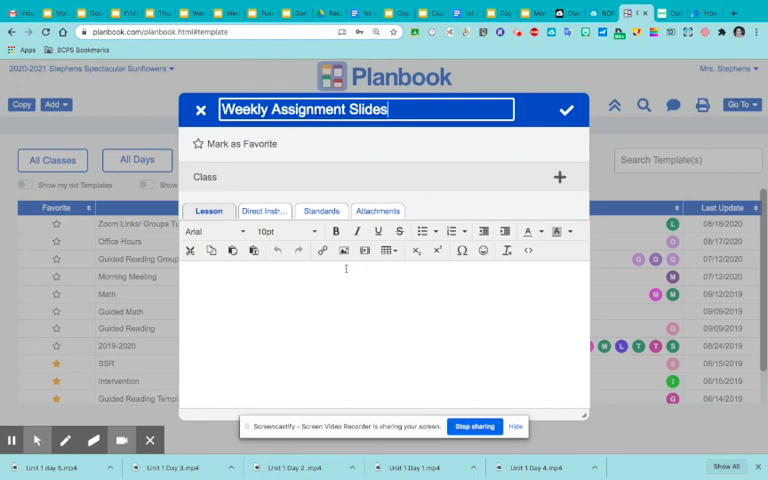
mouse_move(365, 250)
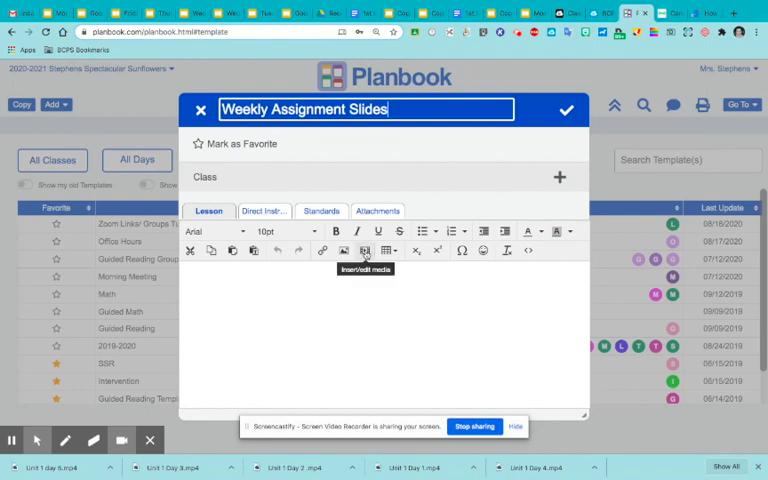
Embed the slideshow's iframe code in the template's lesson content
left_click(365, 250)
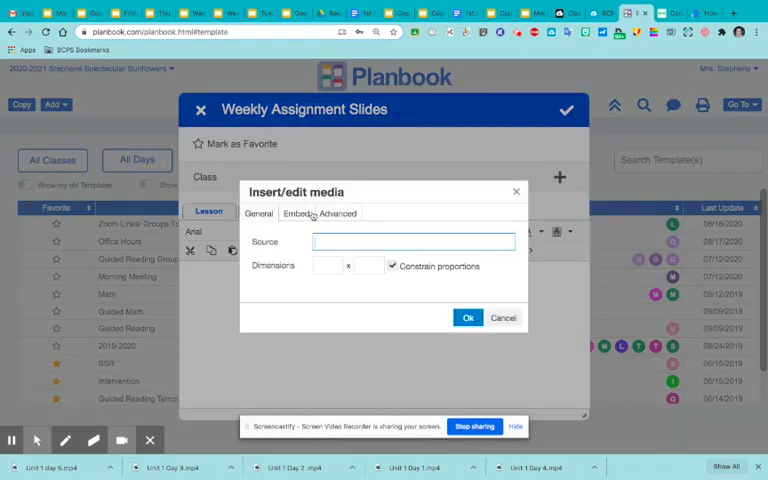
left_click(296, 213)
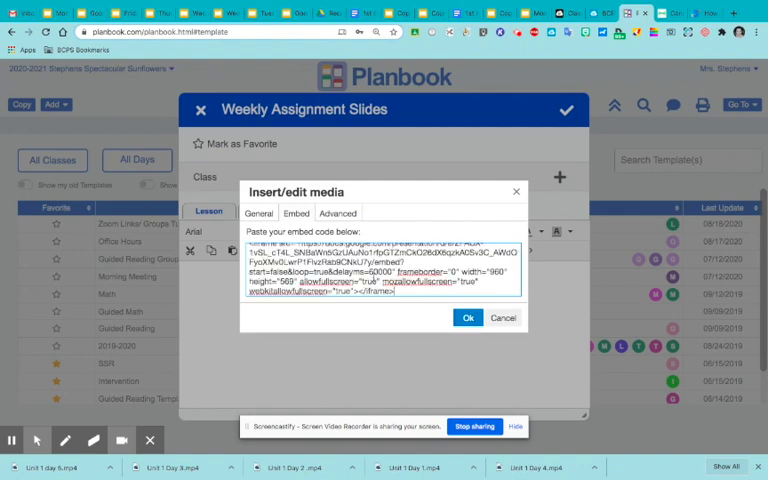
left_click(467, 318)
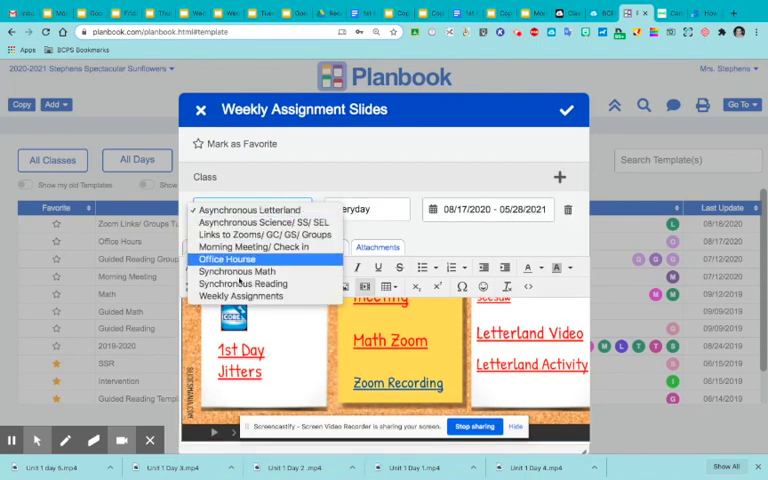
Choose Weekly Assignments as the template's class
left_click(239, 295)
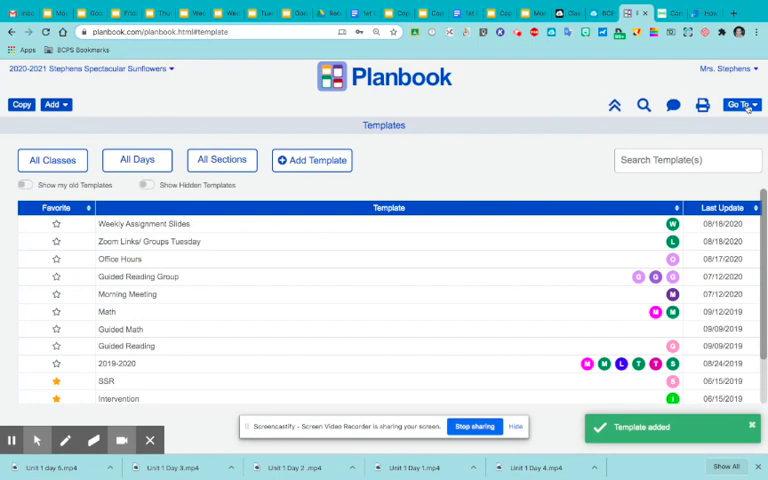
Open the weekly plan view for 08/24–08/28/2020 via Go To > Plans
left_click(737, 104)
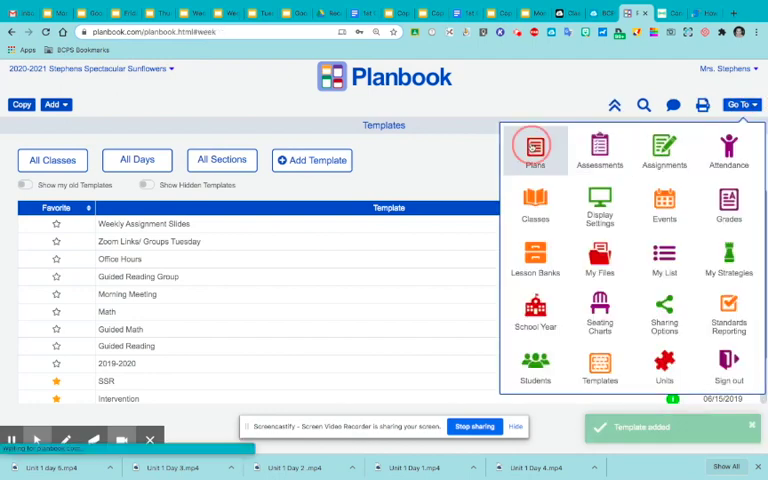
left_click(535, 148)
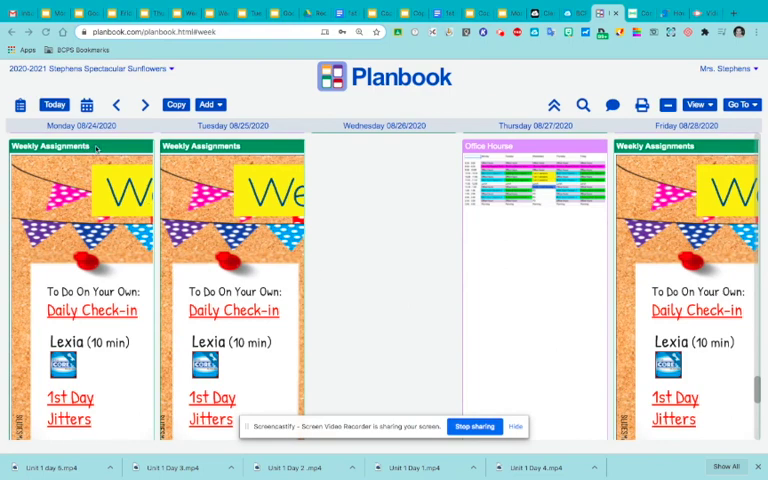
mouse_move(88, 265)
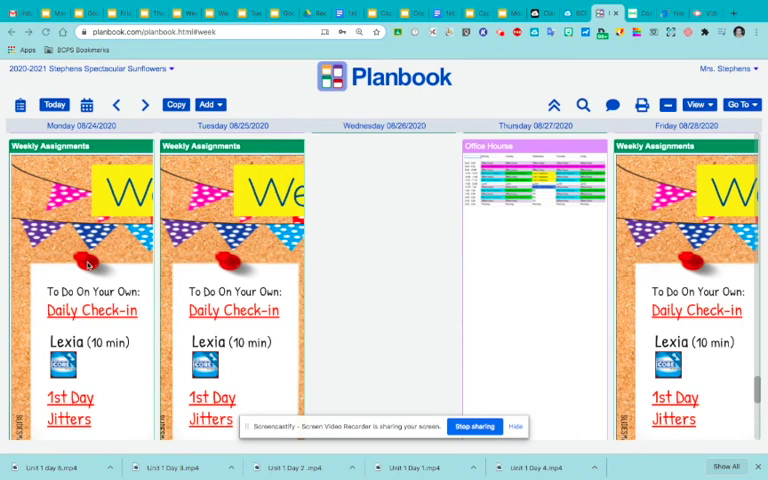